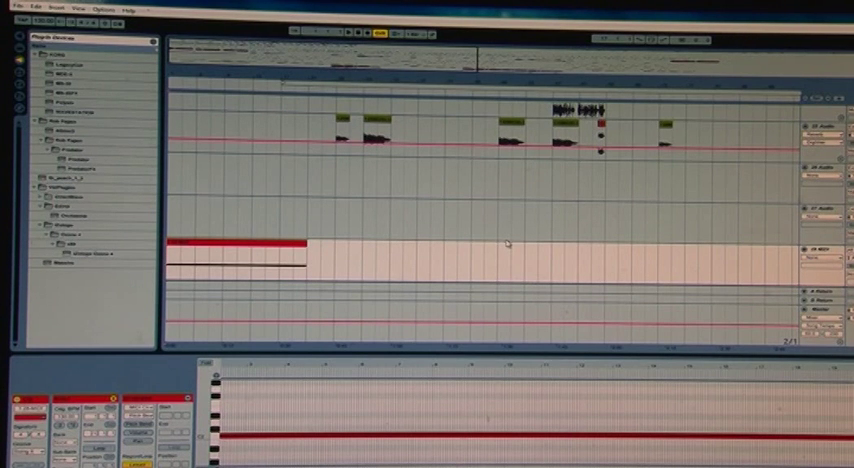
pyautogui.moveTo(373, 308)
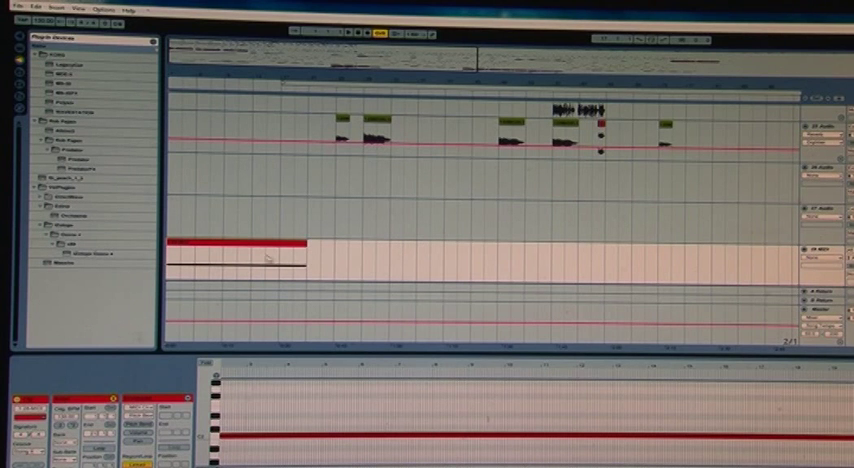
# Step: Select the empty MIDI clip on the 4 MIDI track in Arrangement View
pyautogui.click(230, 270)
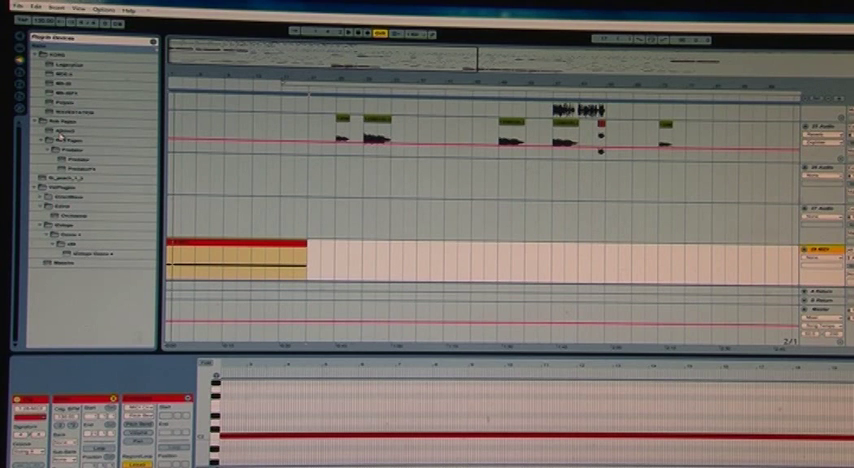
pyautogui.click(75, 132)
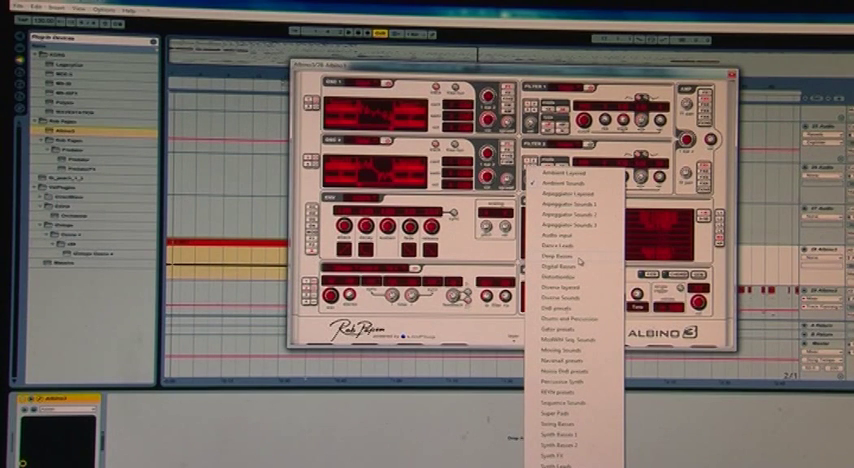
pyautogui.moveTo(583, 267)
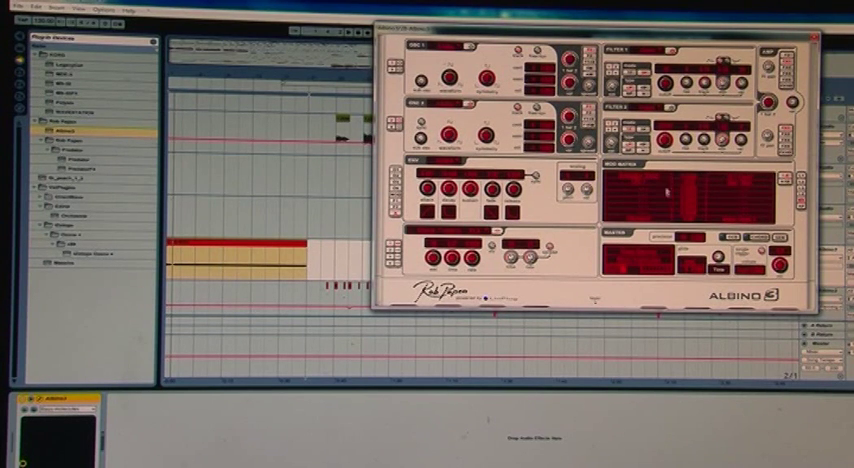
# Step: Adjust the OSC 1 and OSC 2 waveform and symmetry controls toward a sine-like tone
pyautogui.click(640, 190)
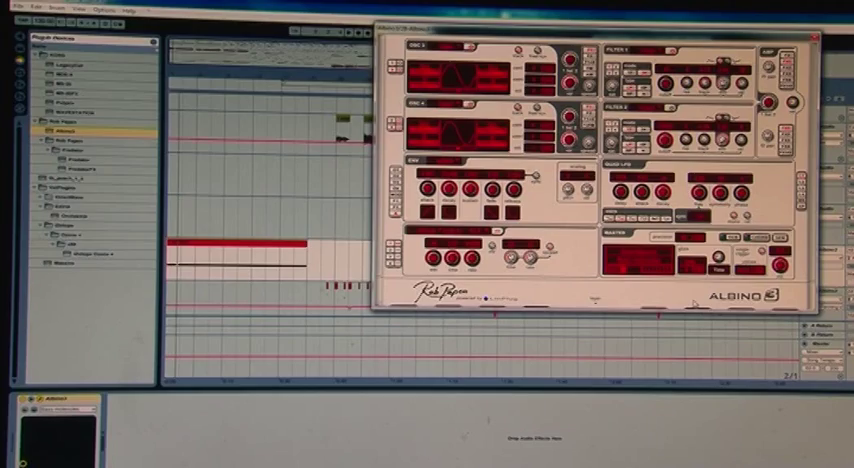
pyautogui.moveTo(697, 302)
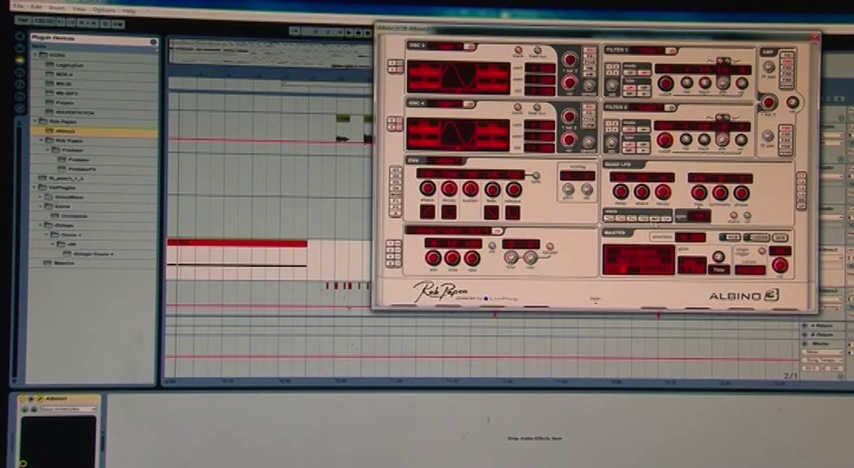